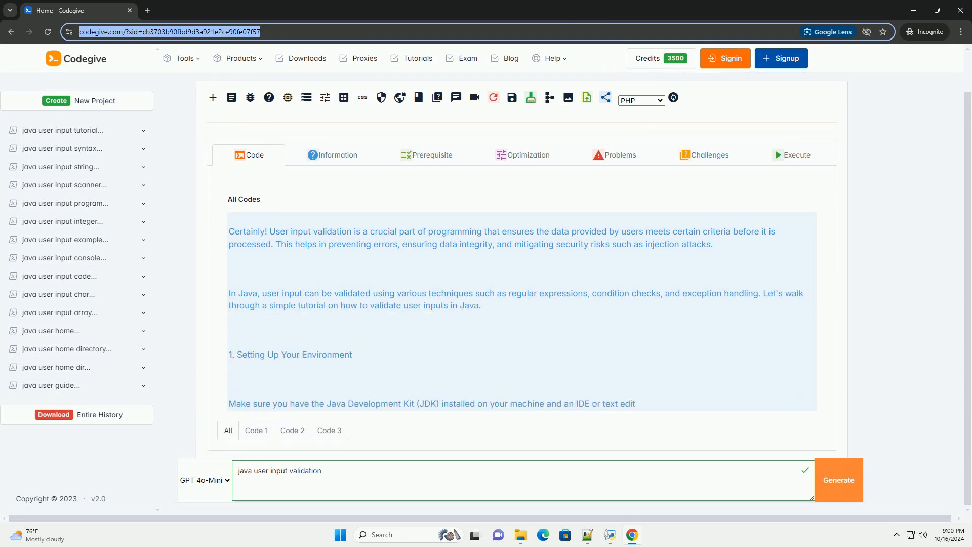
scroll("down", 3)
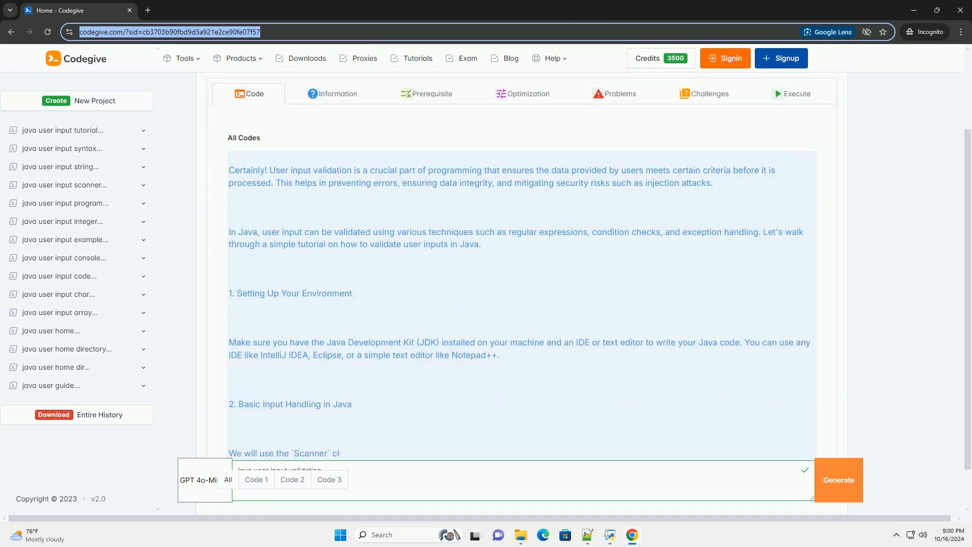
scroll("down", 3)
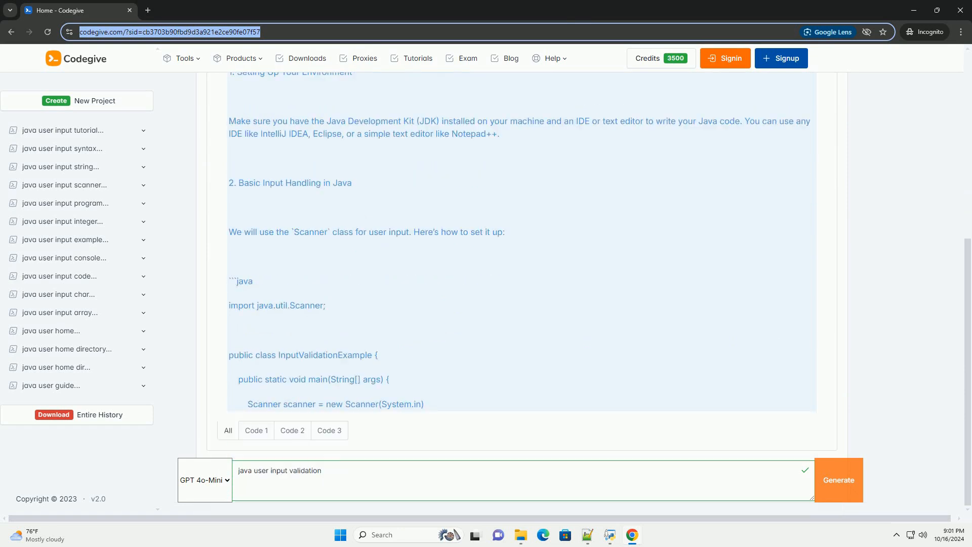
scroll("down", 3)
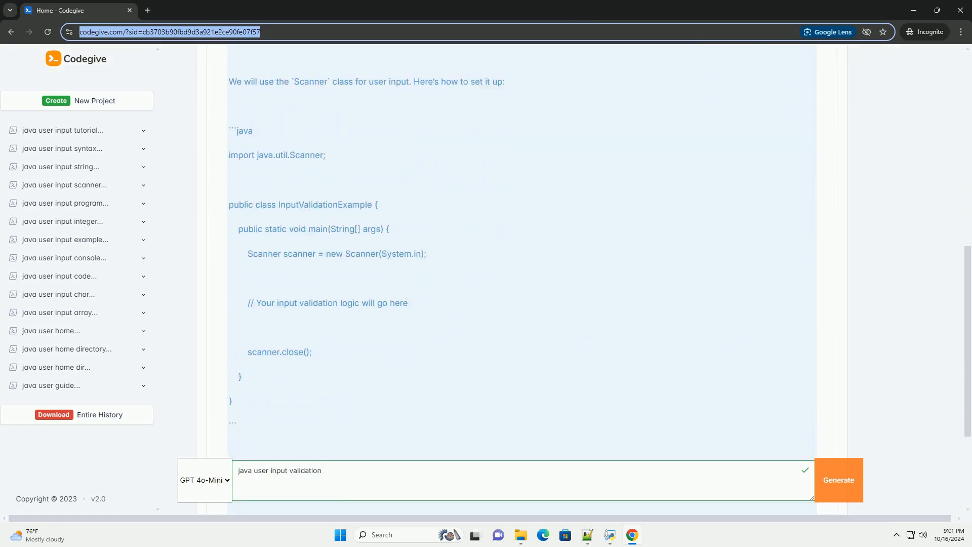
scroll("down", 3)
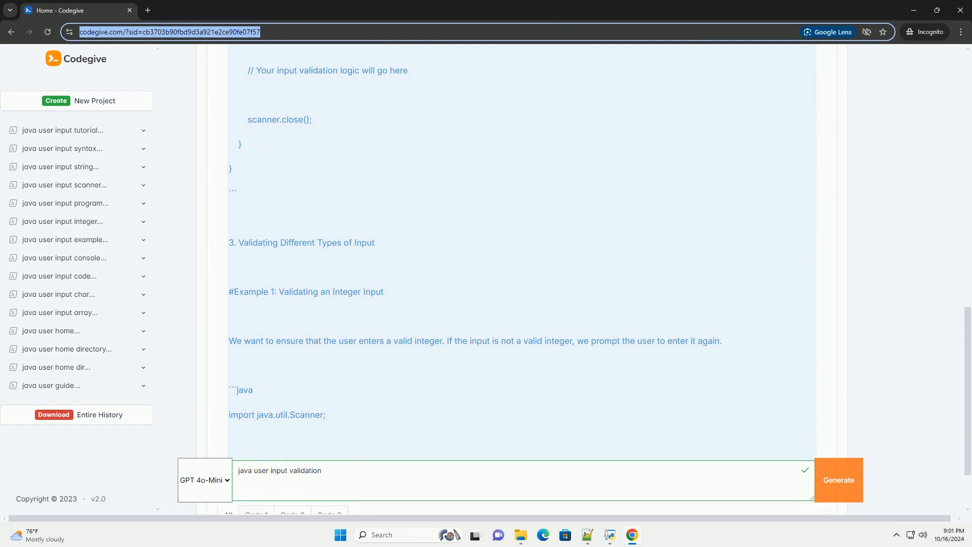
scroll("down", 3)
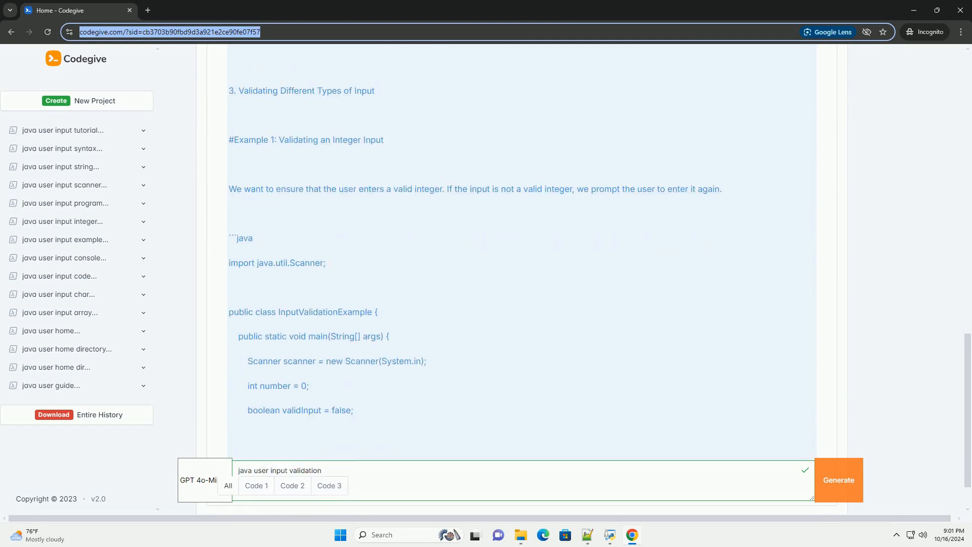
scroll("down", 3)
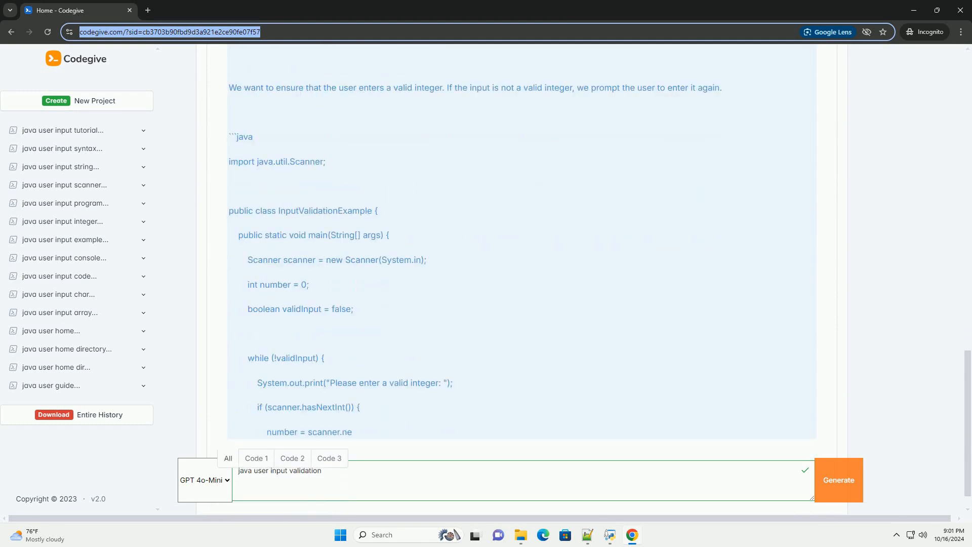
scroll("down", 3)
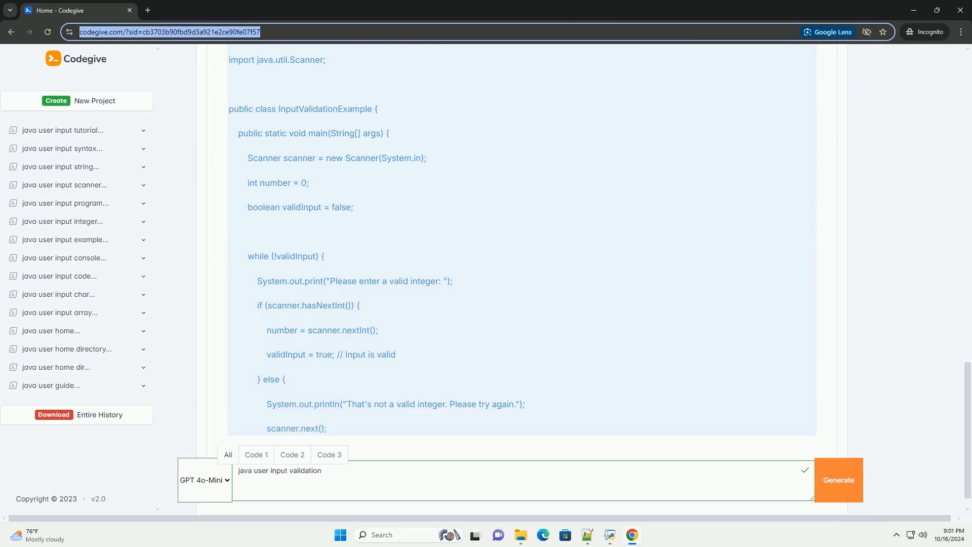
scroll("down", 3)
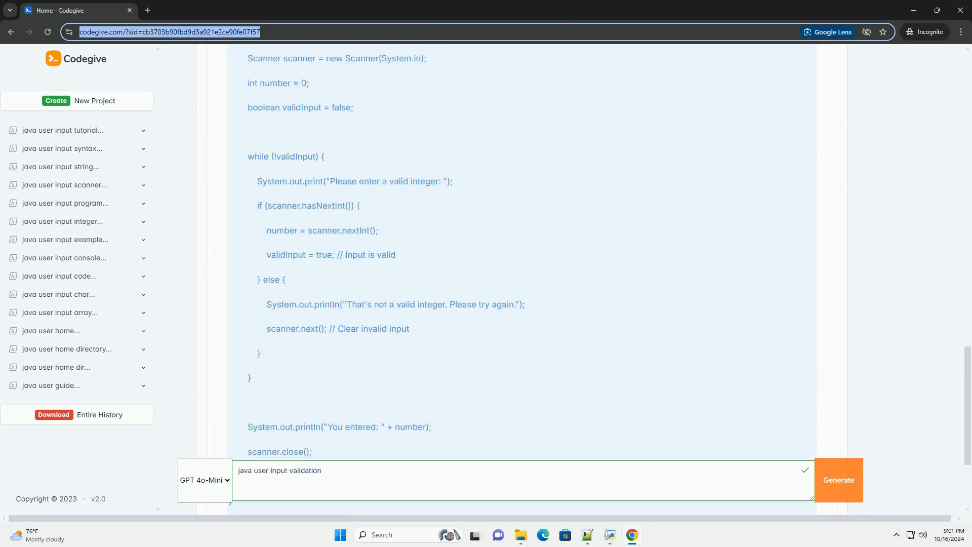
scroll("down", 3)
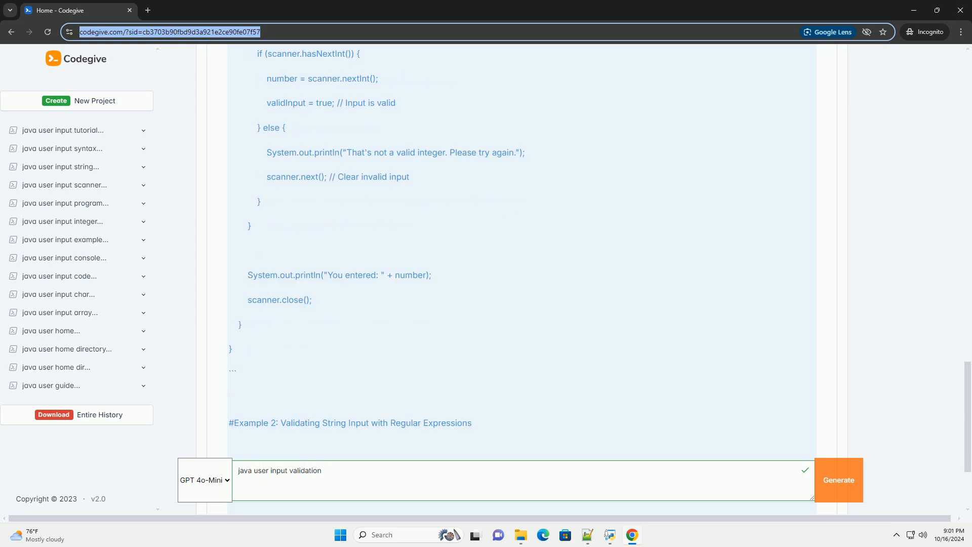
scroll("down", 3)
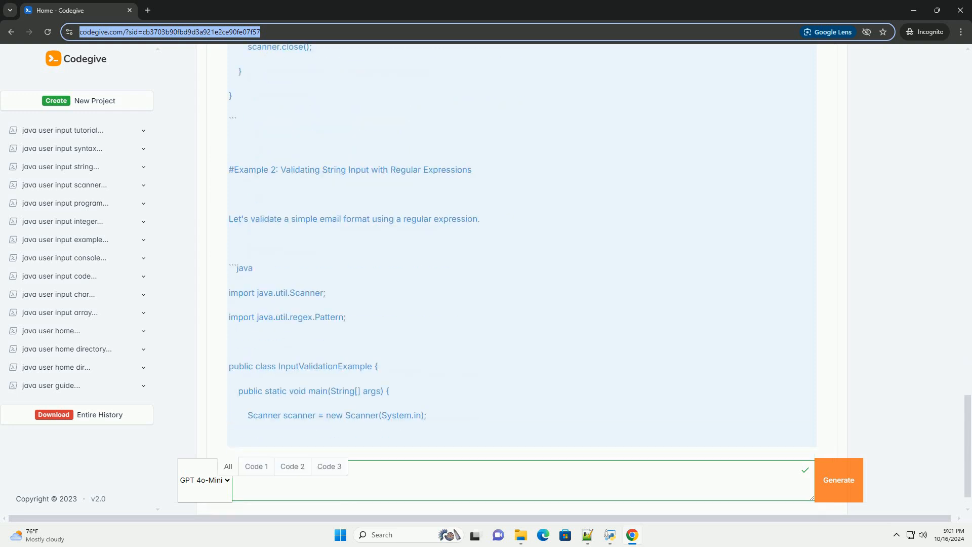
scroll("down", 3)
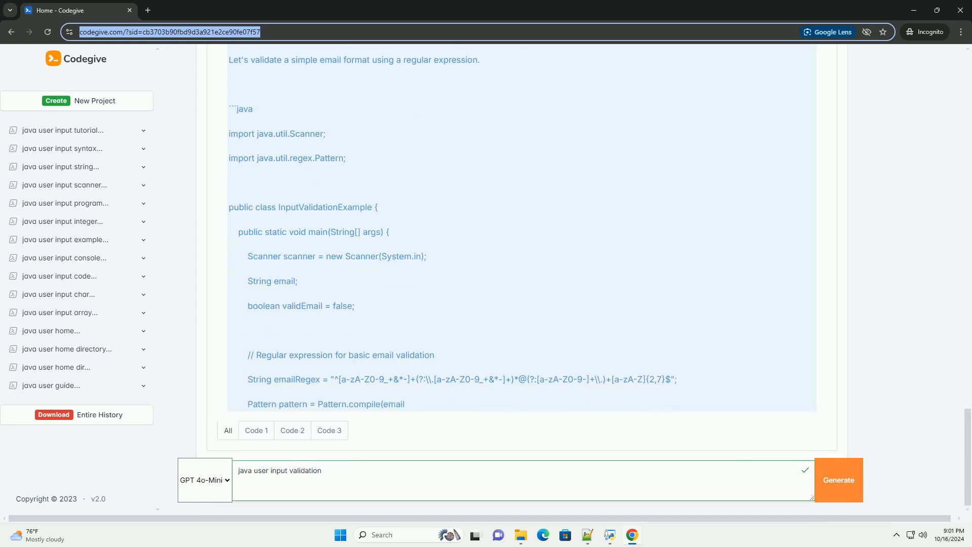
scroll("down", 3)
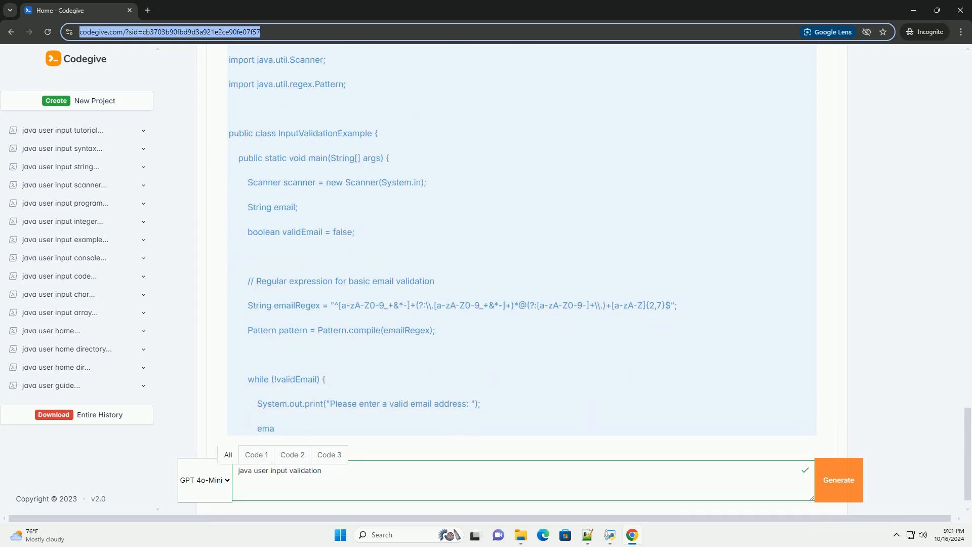
scroll("down", 3)
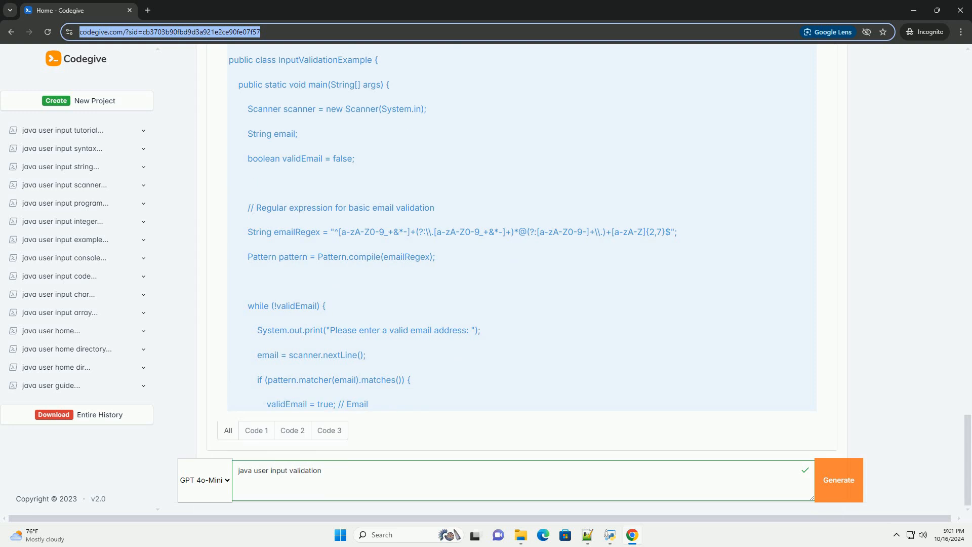
scroll("down", 3)
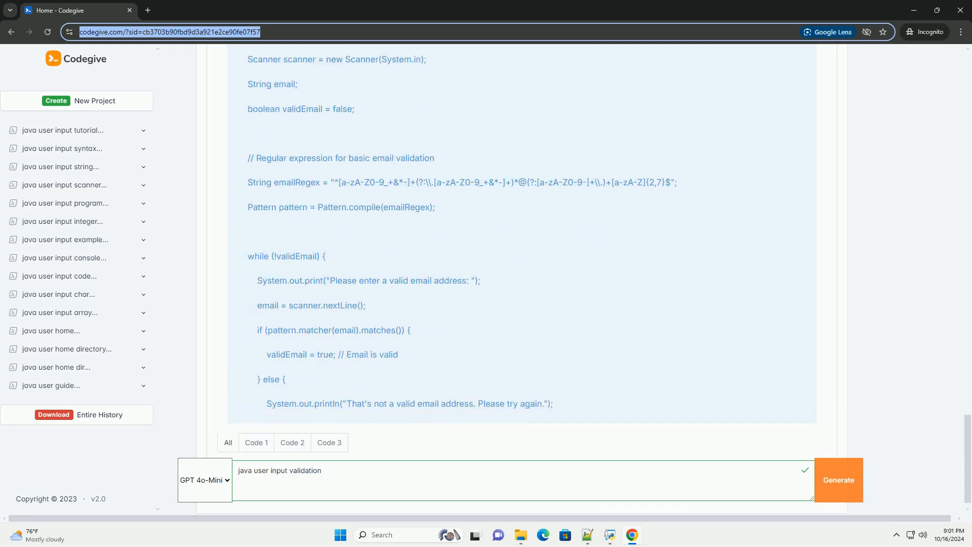
scroll("down", 3)
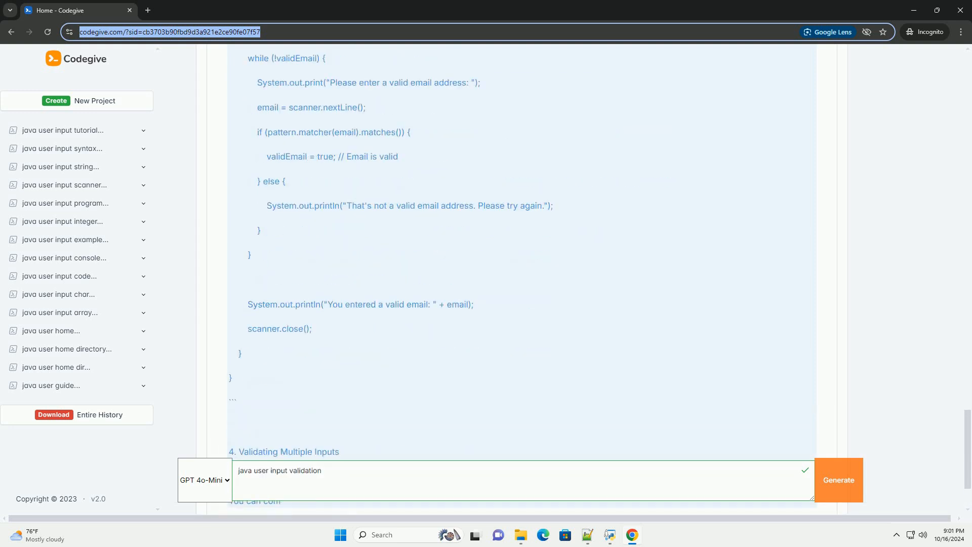
scroll("down", 3)
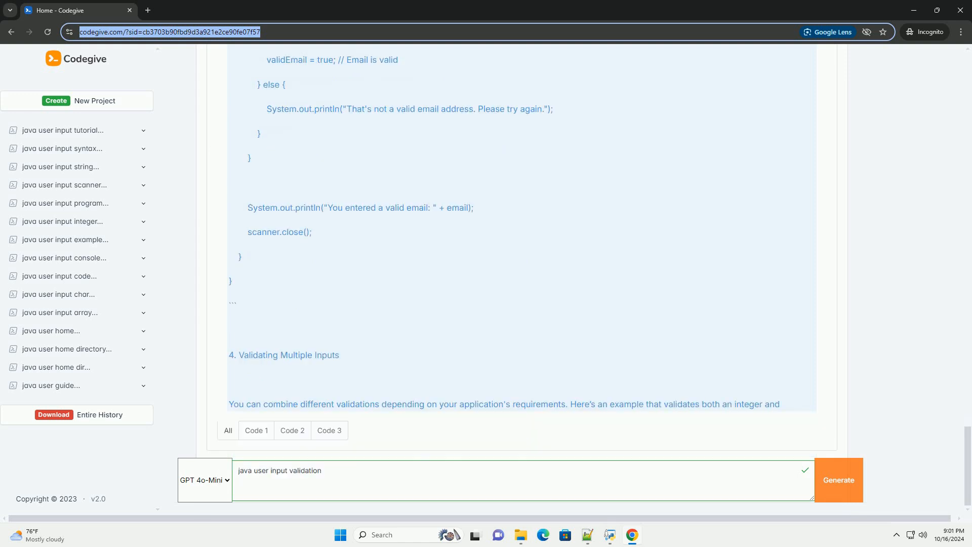
scroll("down", 3)
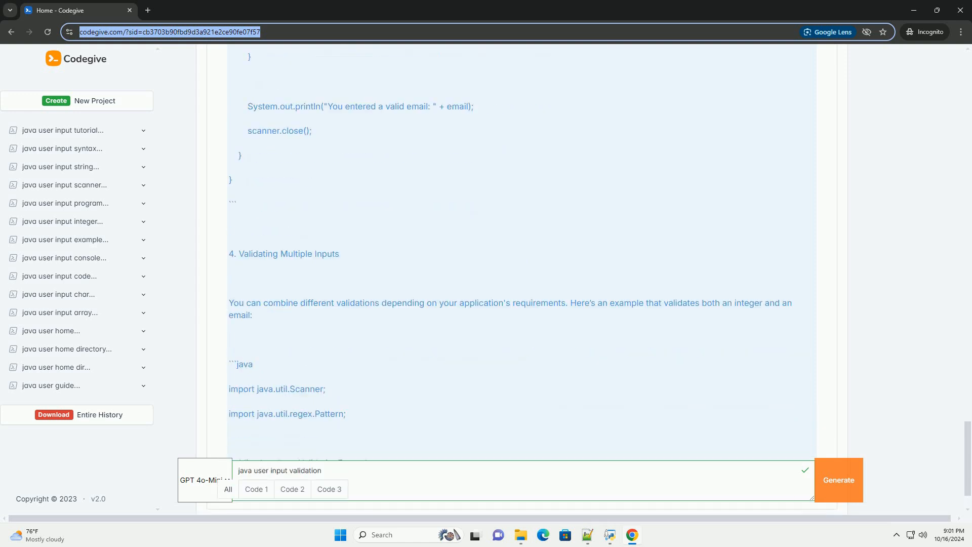
scroll("down", 3)
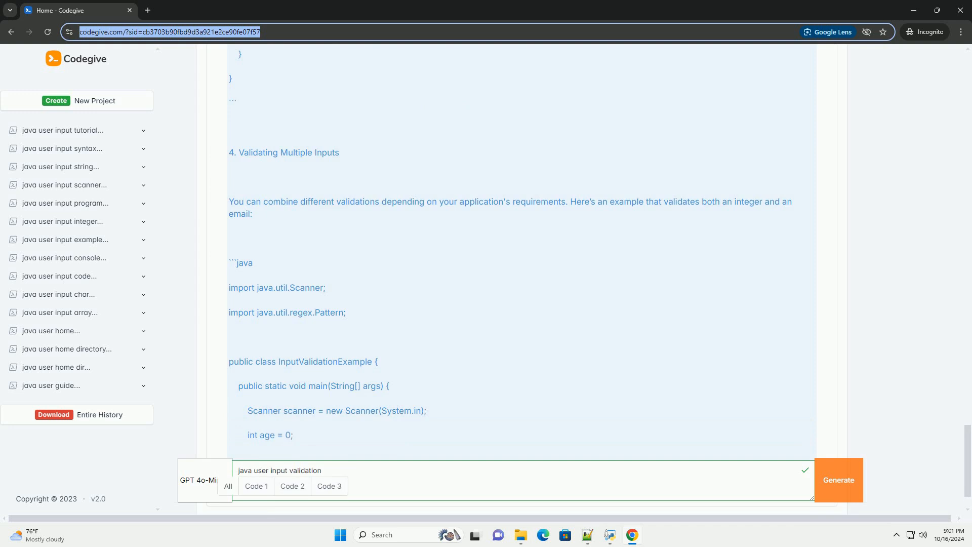
scroll("down", 3)
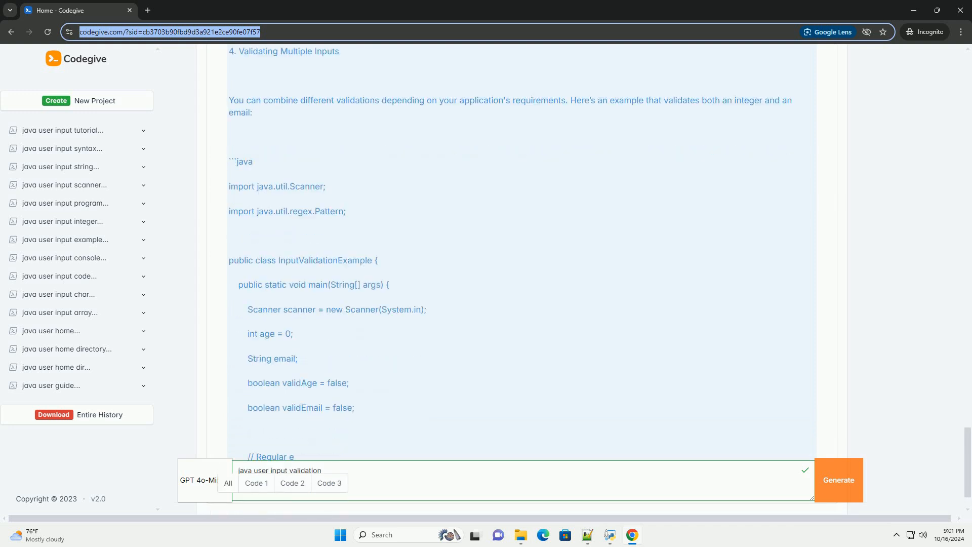
scroll("down", 3)
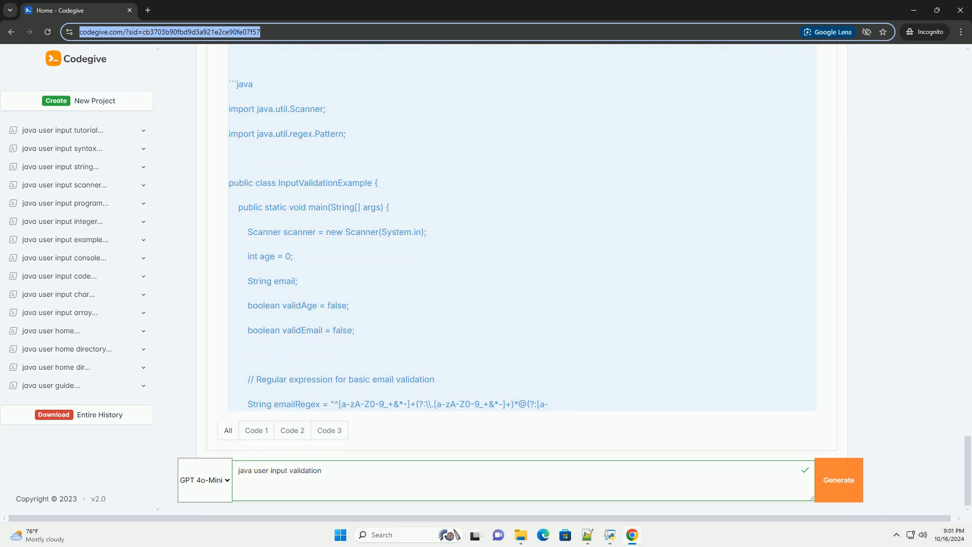
scroll("down", 3)
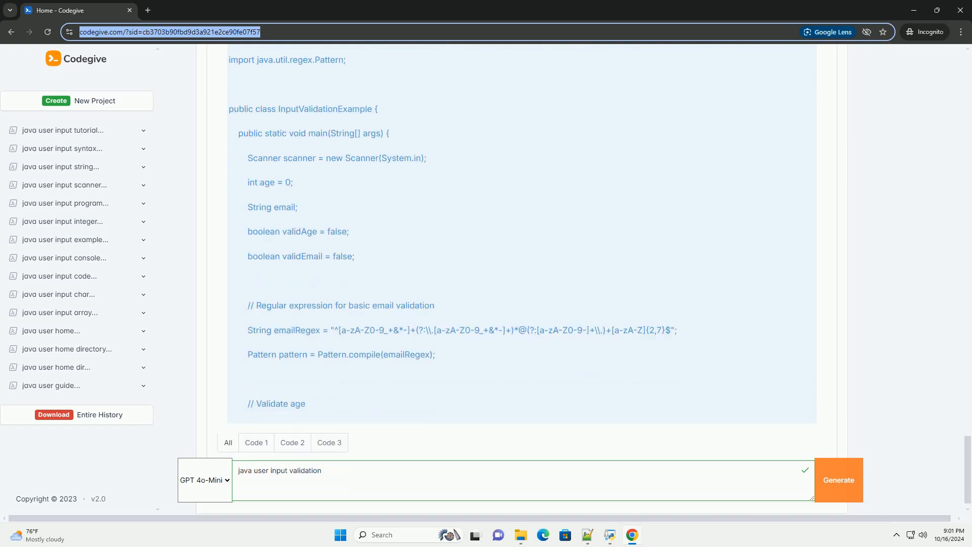
scroll("down", 3)
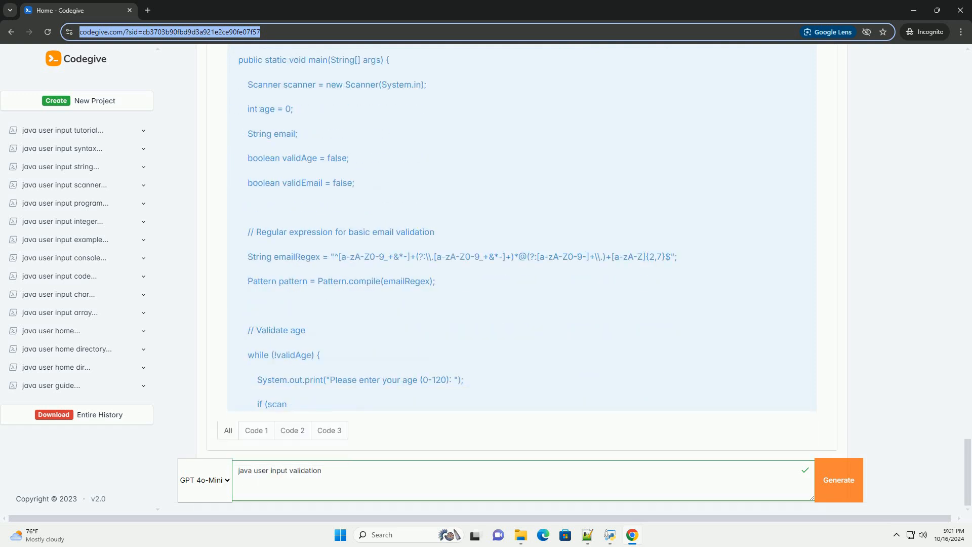
scroll("down", 3)
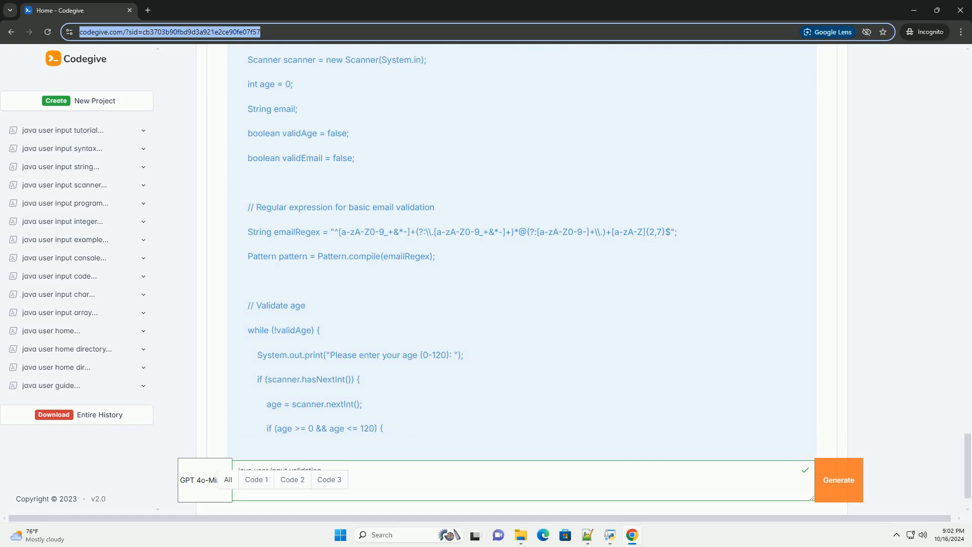
scroll("down", 3)
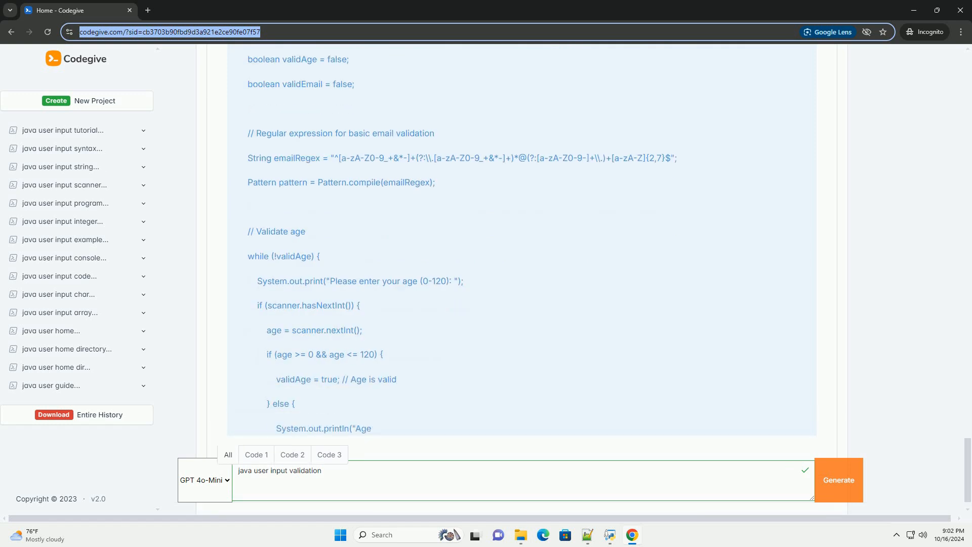
scroll("down", 3)
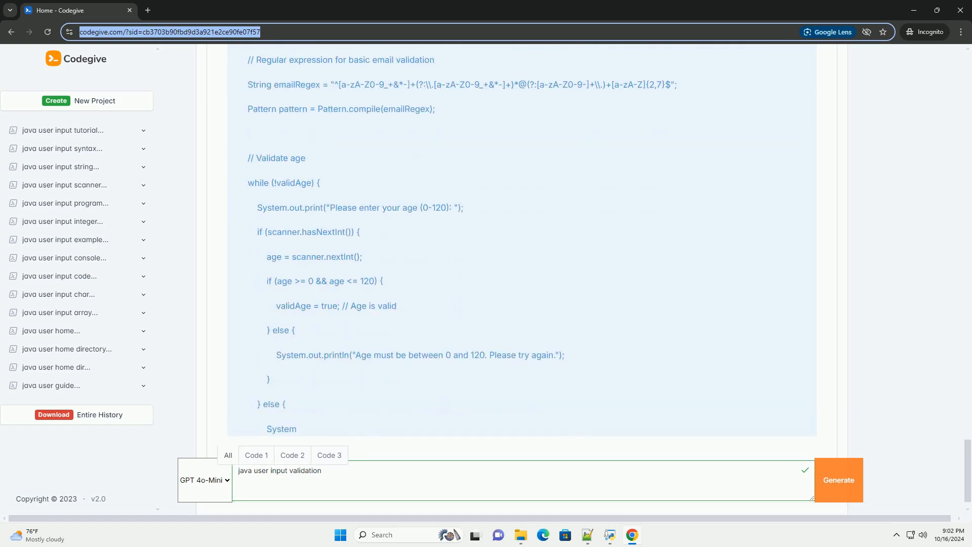
scroll("down", 3)
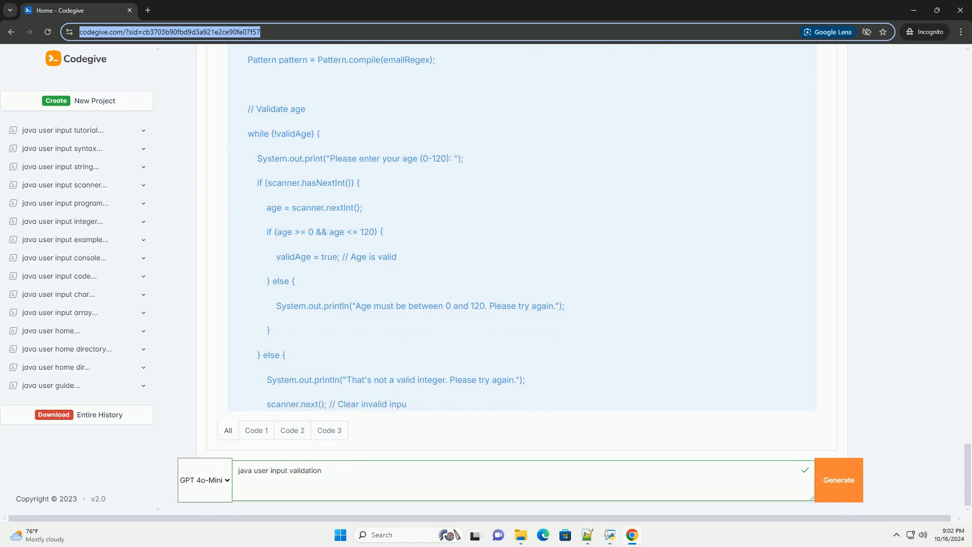
scroll("down", 3)
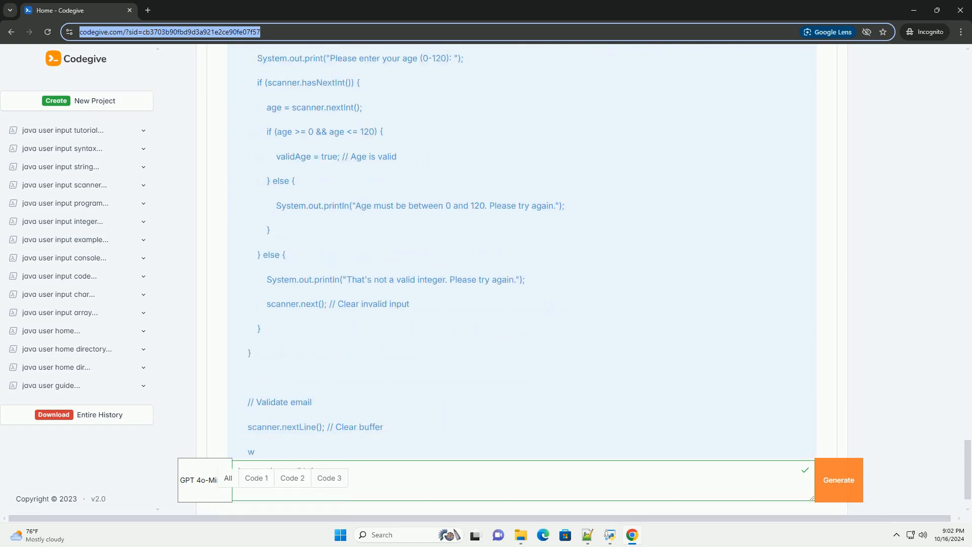
scroll("down", 3)
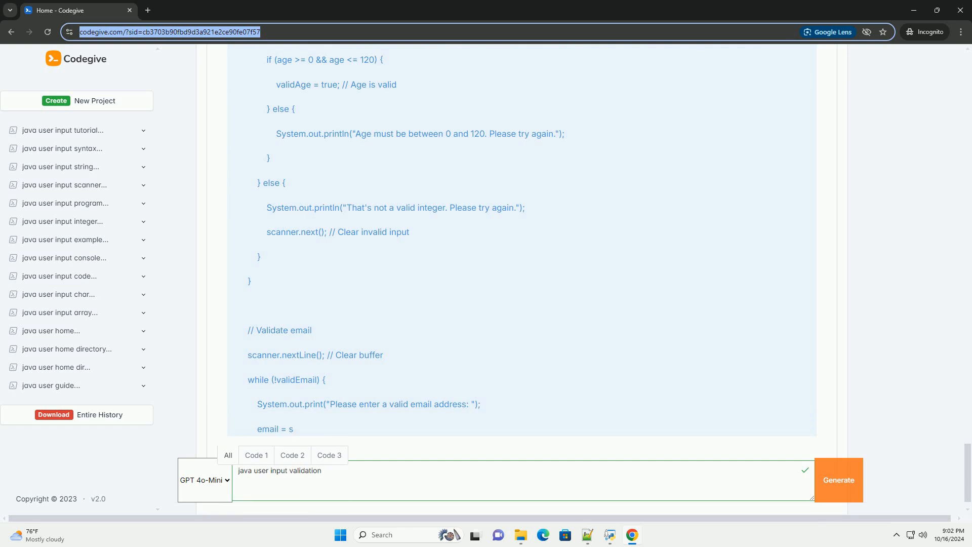
scroll("down", 3)
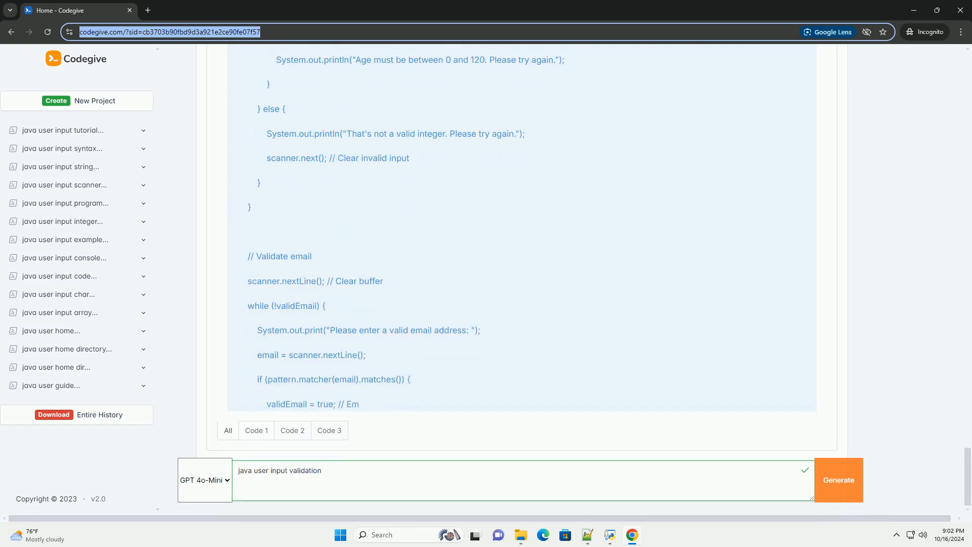
scroll("down", 3)
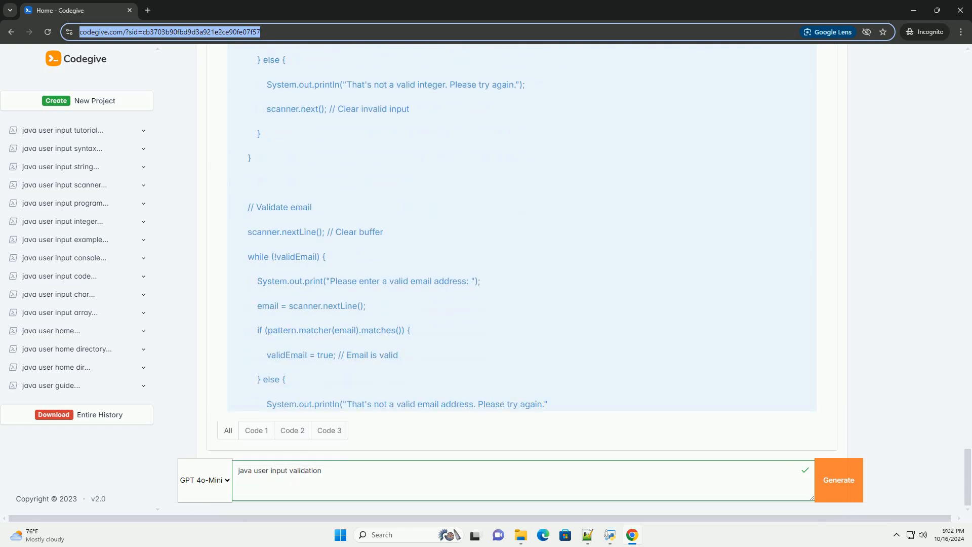
scroll("down", 3)
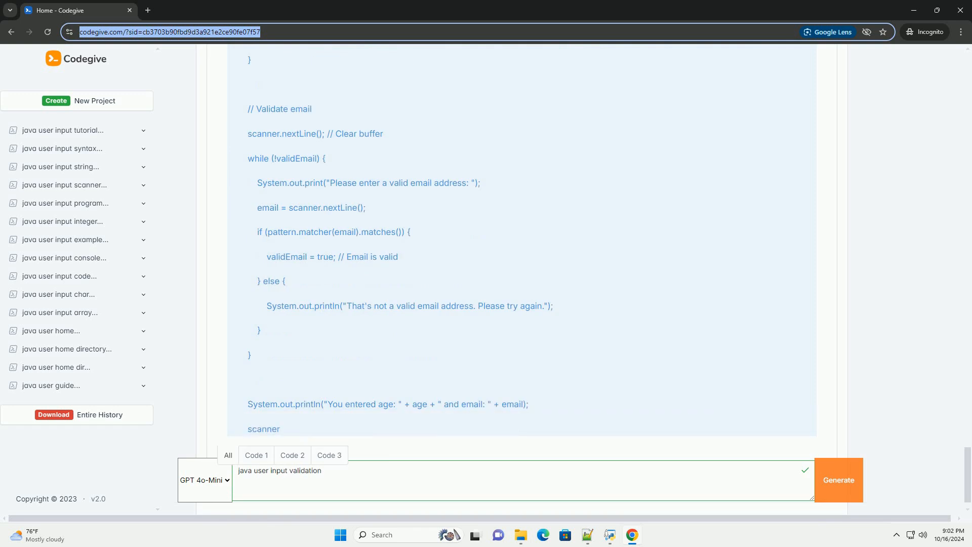
scroll("down", 3)
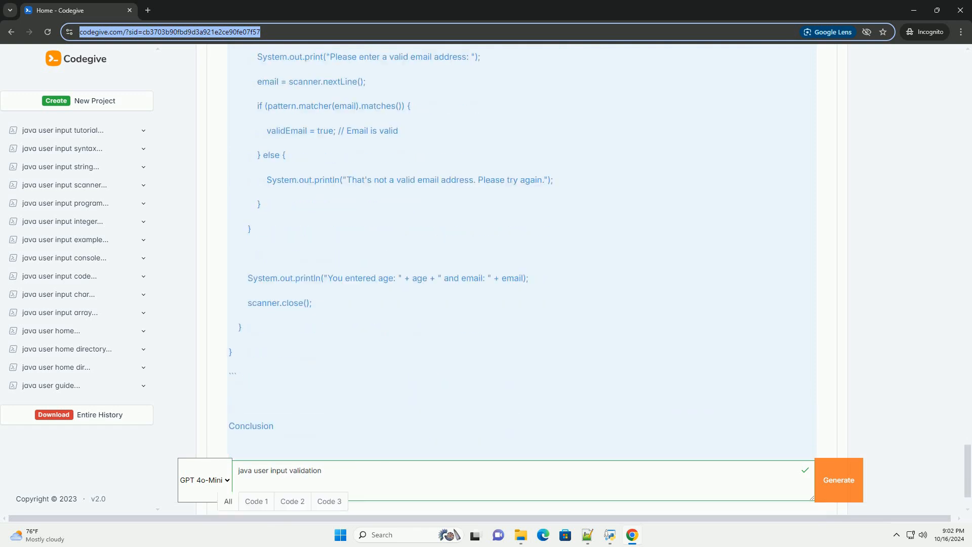
scroll("down", 3)
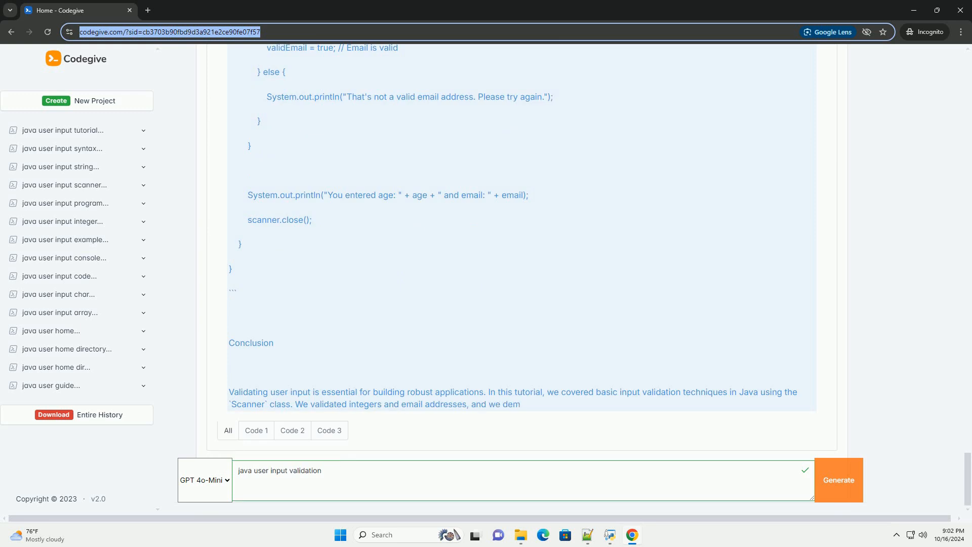